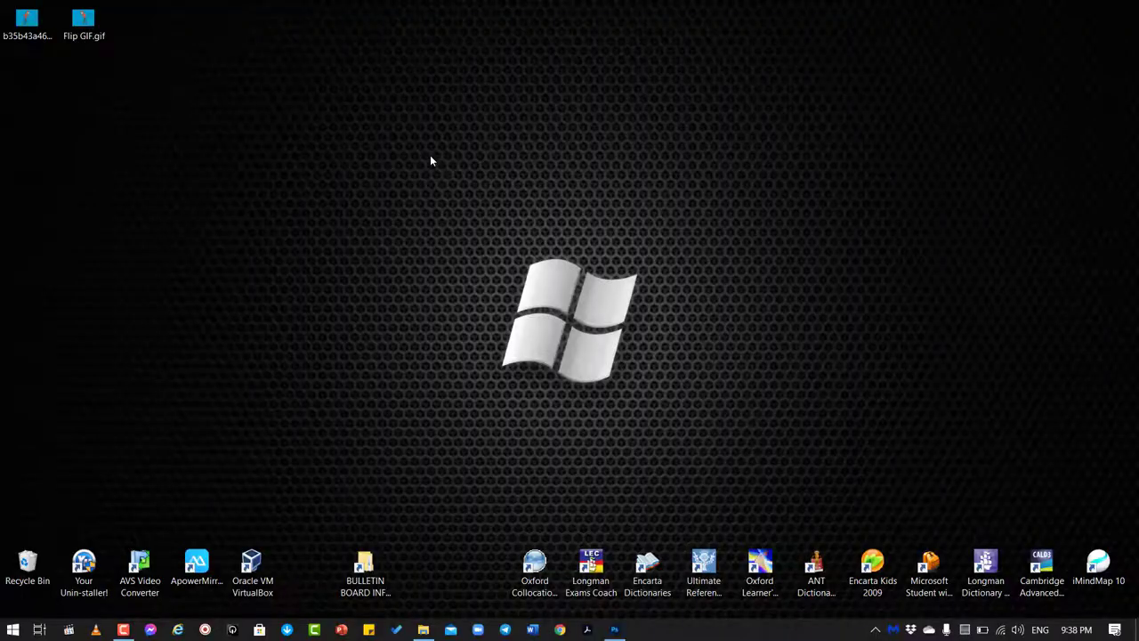
Preview the hooded walker GIF from the desktop, then dismiss the viewer
click(27, 21)
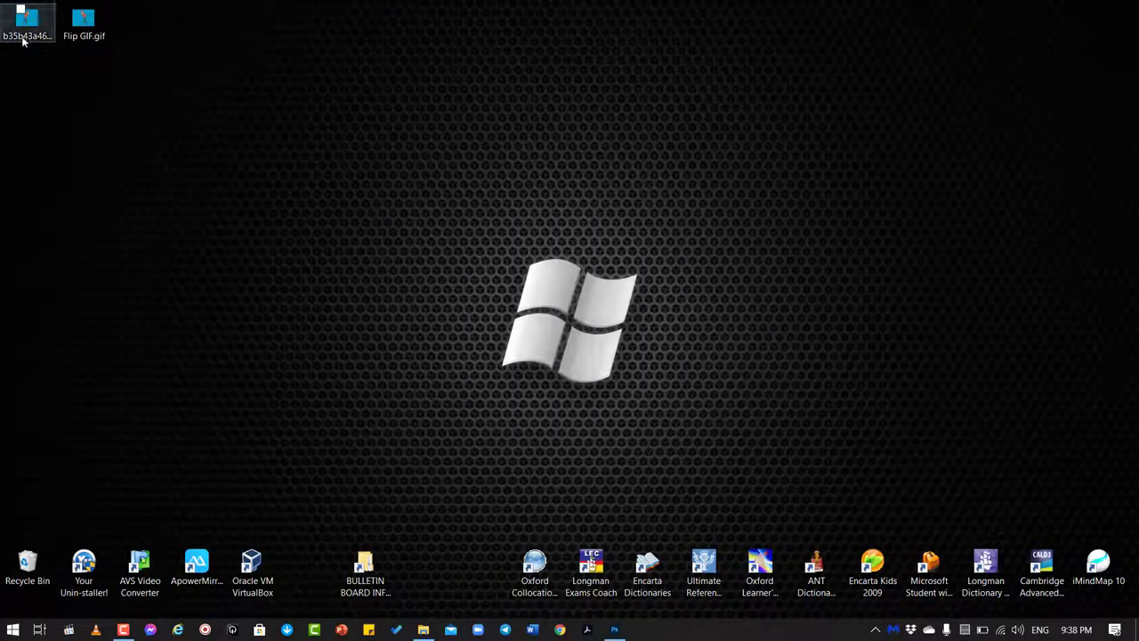
double_click(26, 16)
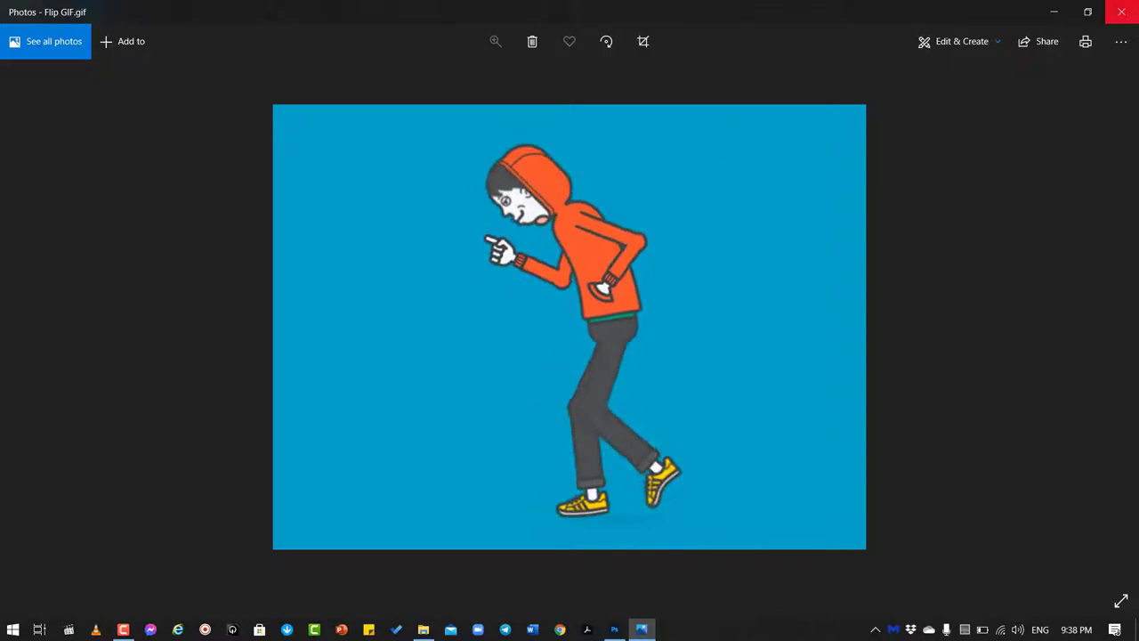
click(1121, 11)
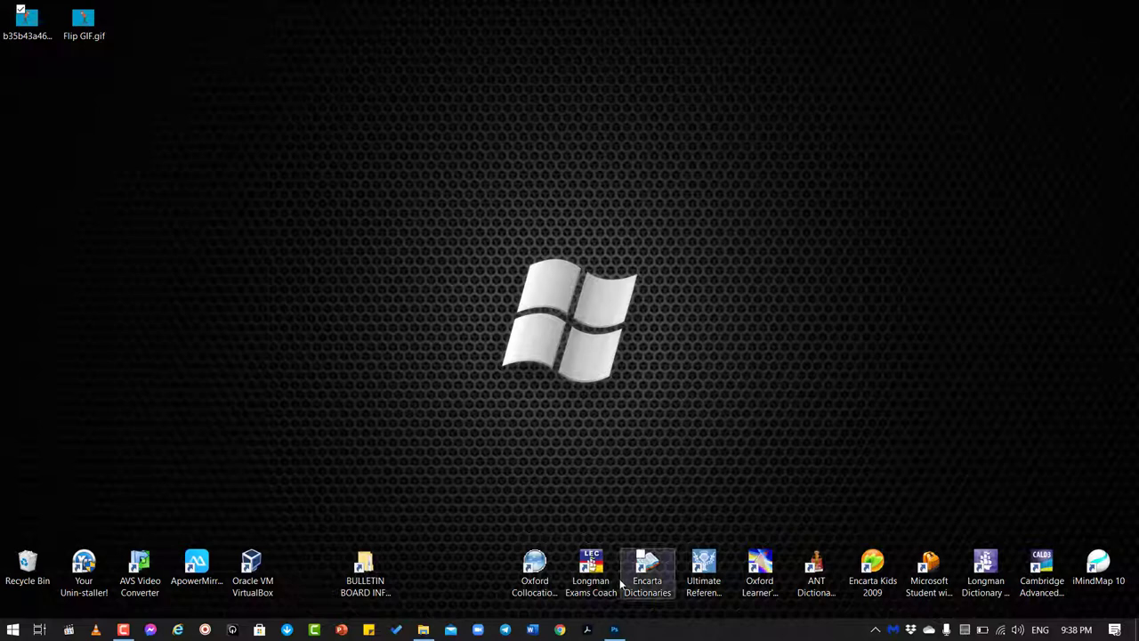
Bring up Photoshop and load the walker GIF from the desktop into it
click(614, 629)
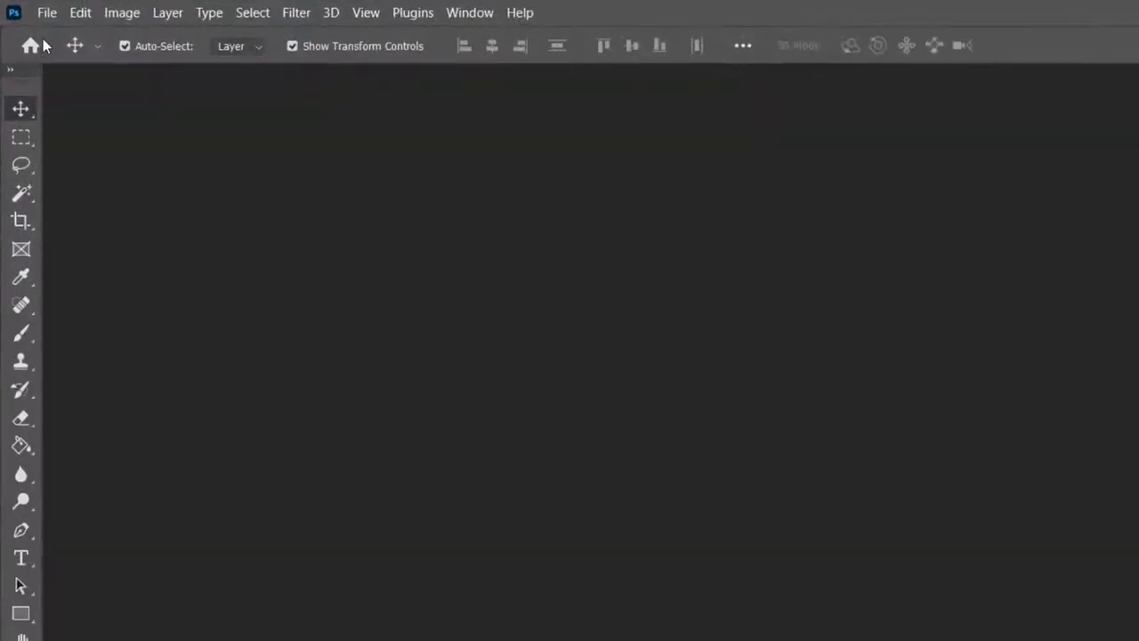
click(67, 12)
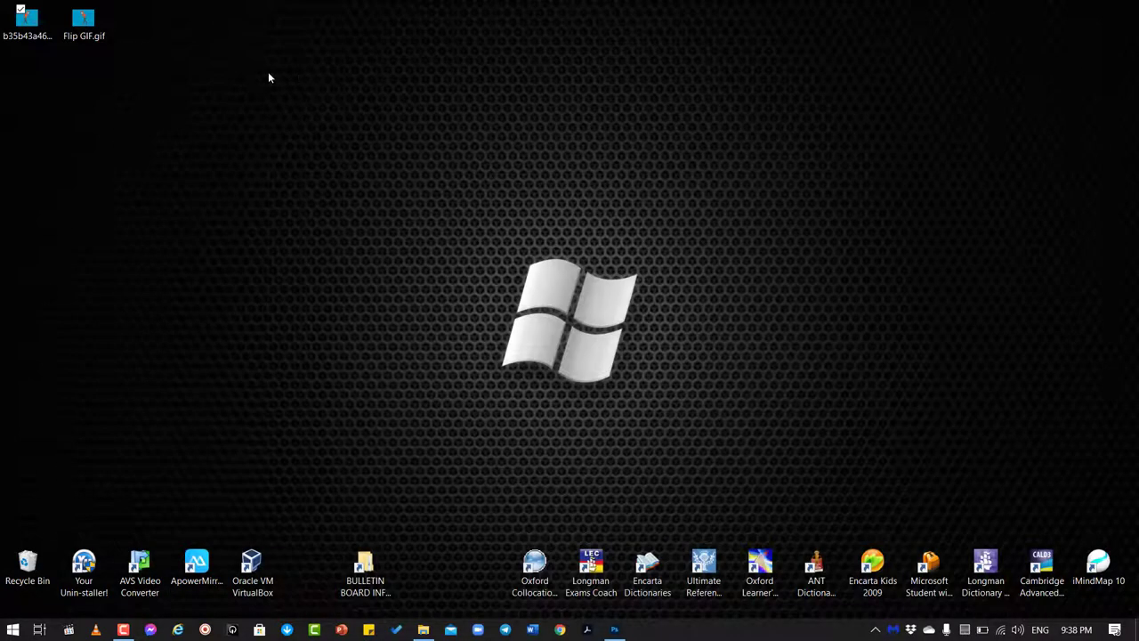
click(85, 18)
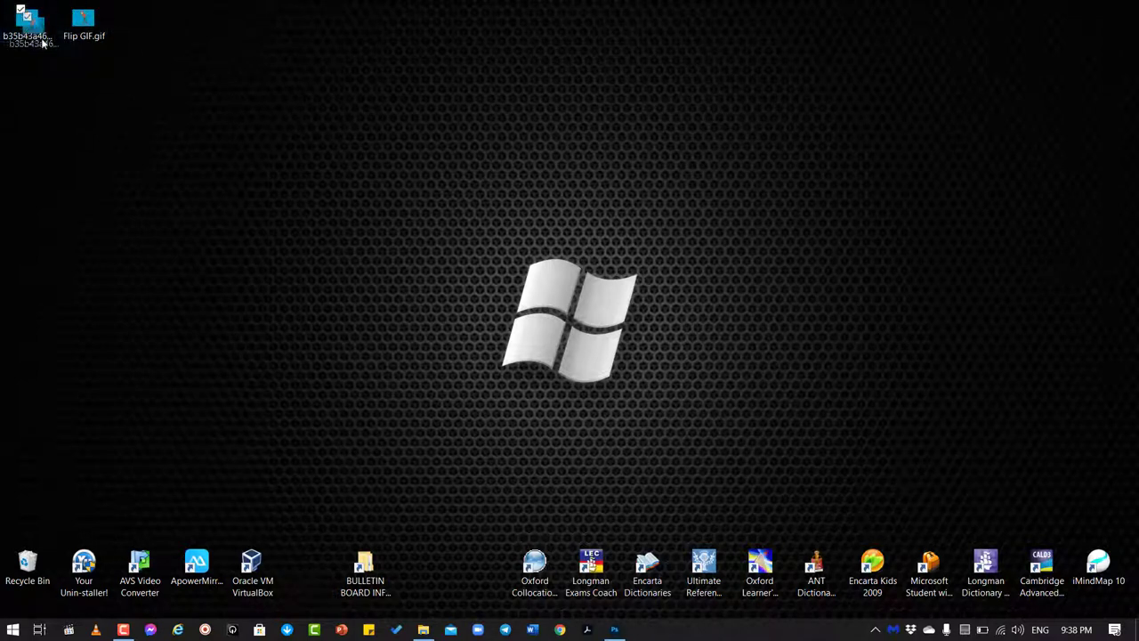
mouse_move(619, 626)
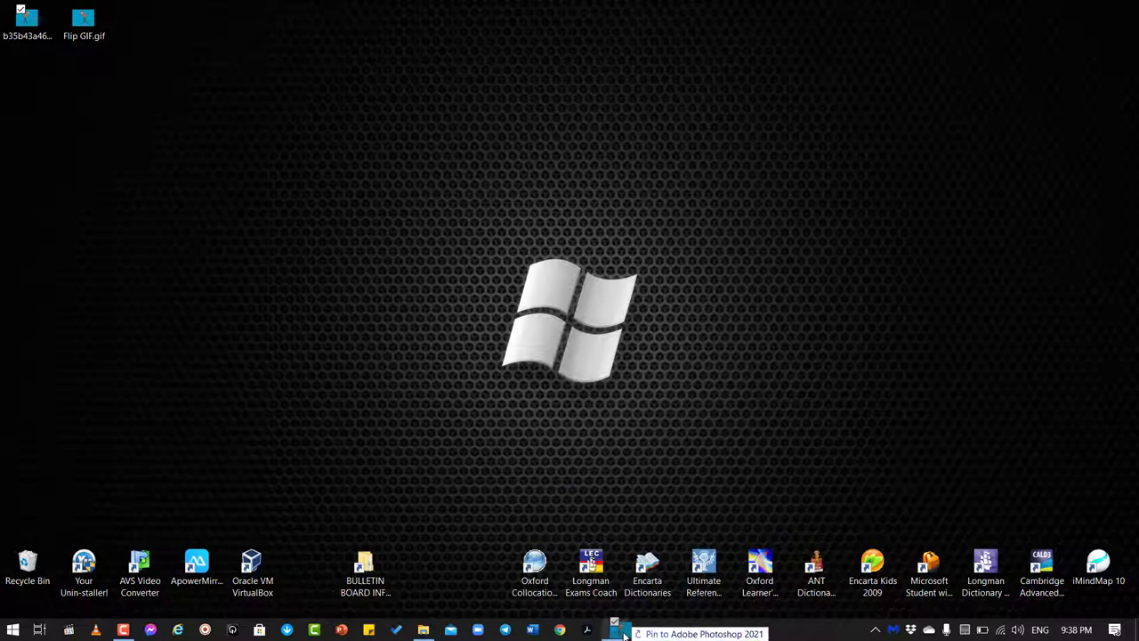
click(612, 626)
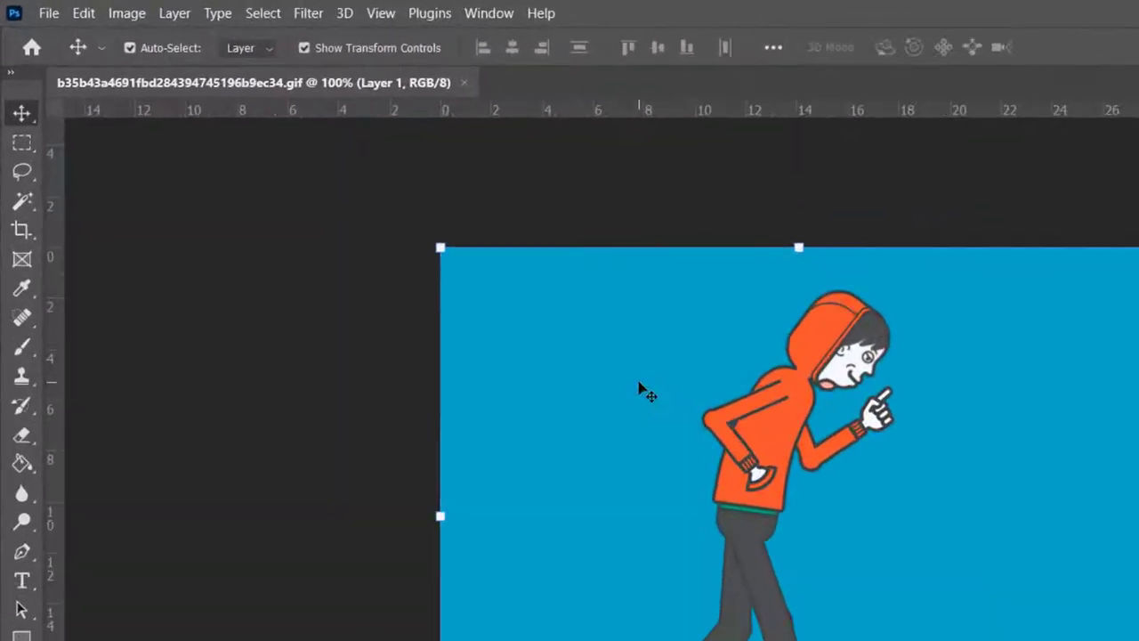
Flip the canvas horizontally via Image Rotation so the walker faces left
click(124, 13)
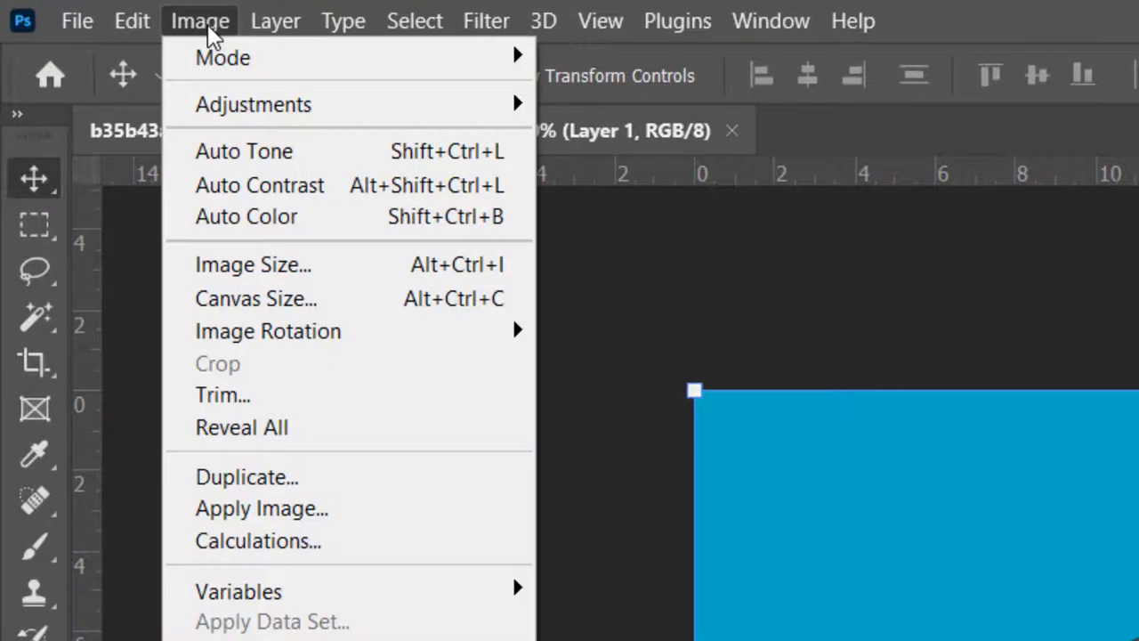
mouse_move(228, 89)
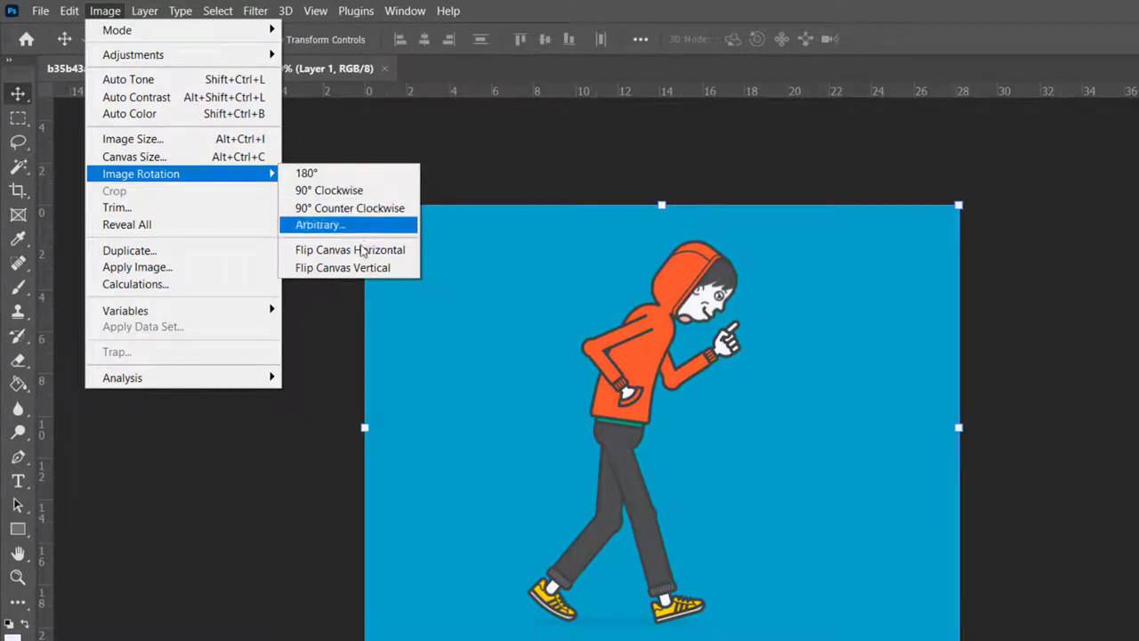
mouse_move(378, 252)
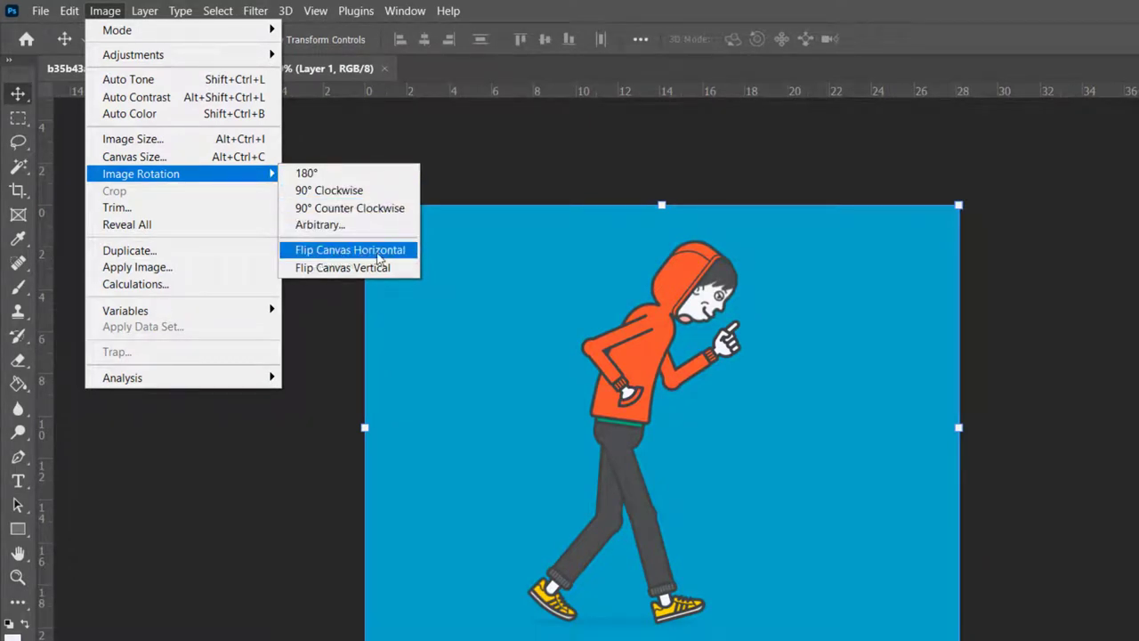
click(349, 249)
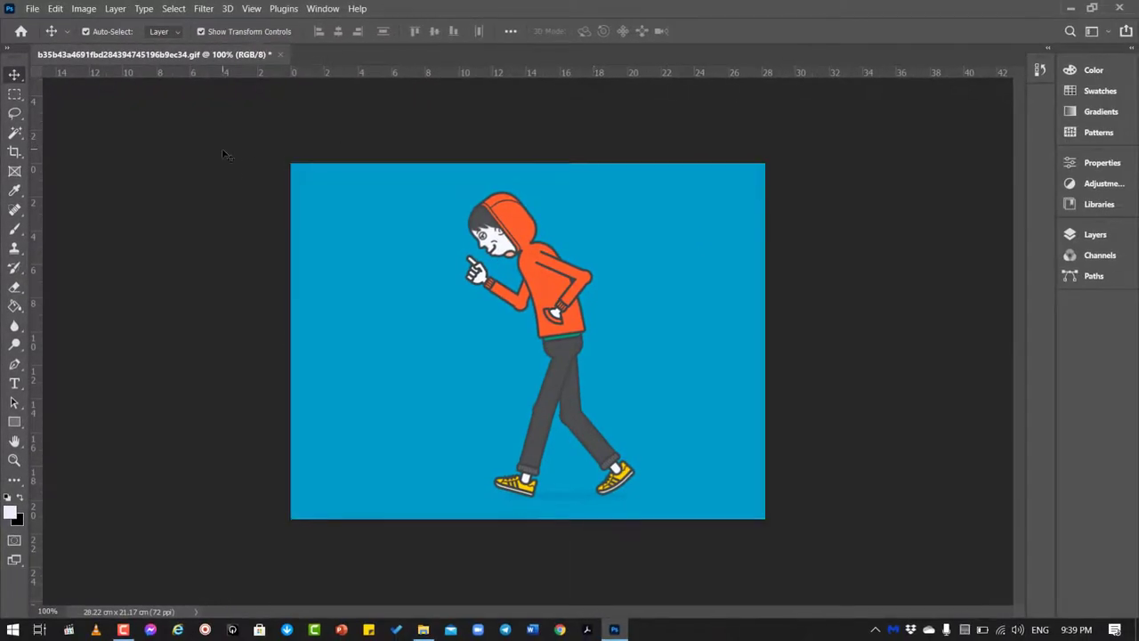
mouse_move(395, 232)
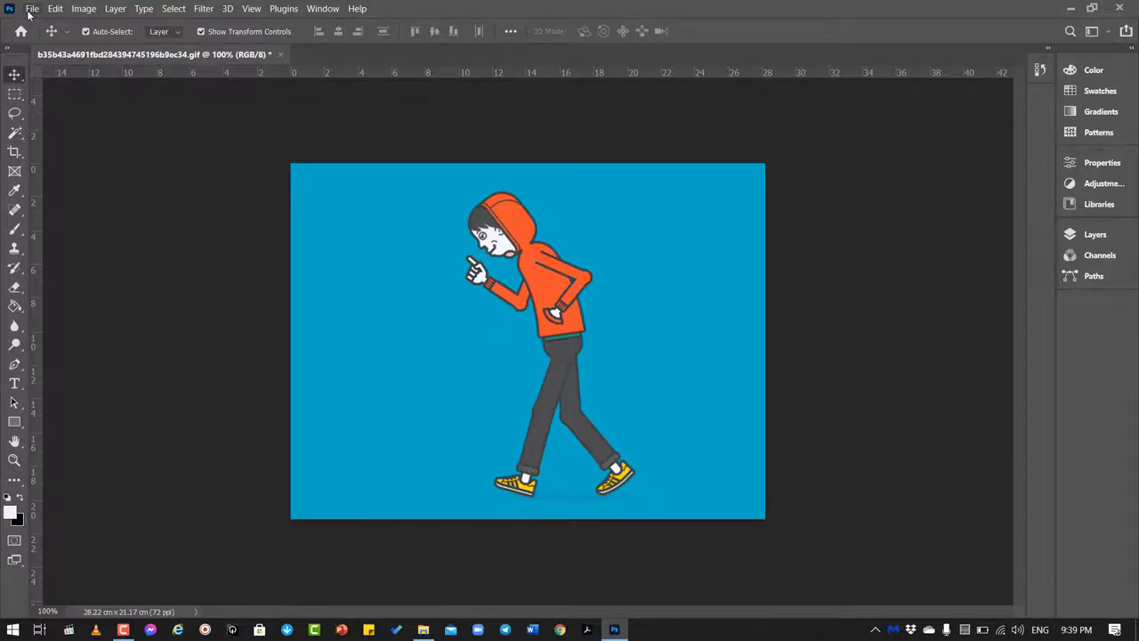
Start Save As and choose GIF (*.GIF) as the file type on the desktop
click(36, 7)
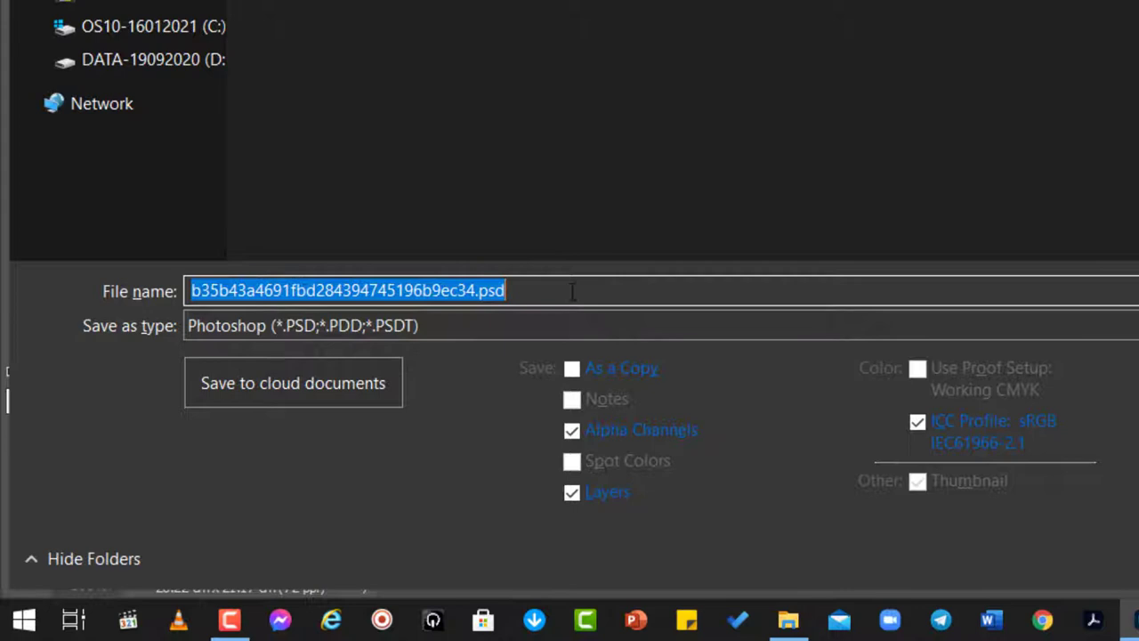
mouse_move(281, 338)
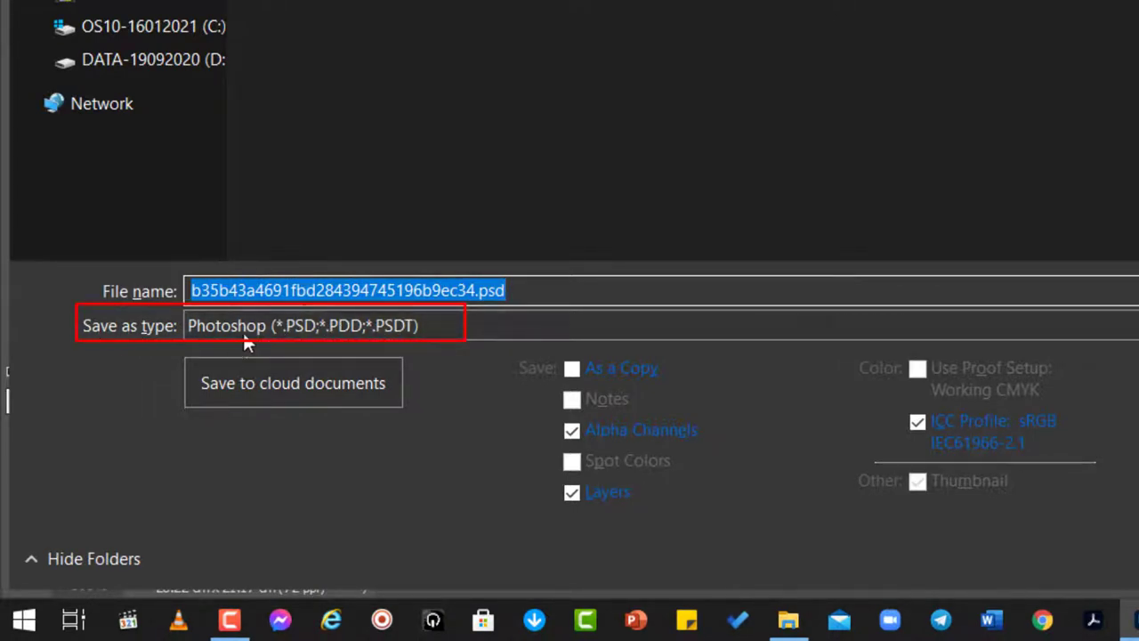
click(320, 324)
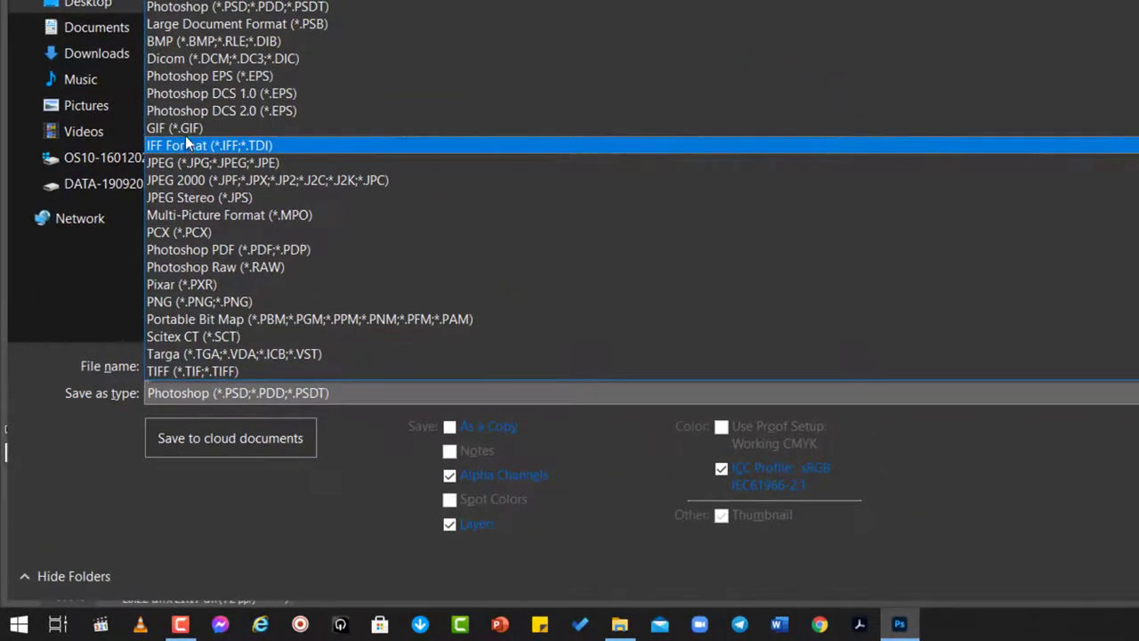
click(175, 128)
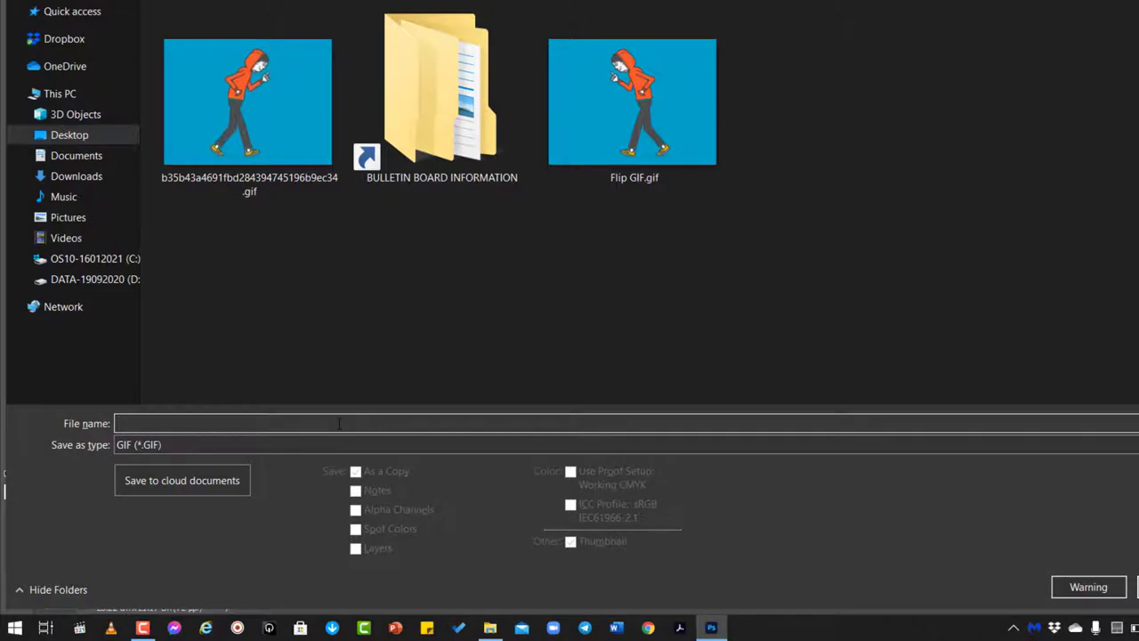
Name the file 'Walking to the left direction', save it and accept the GIF options
text(Walking to the left dire)
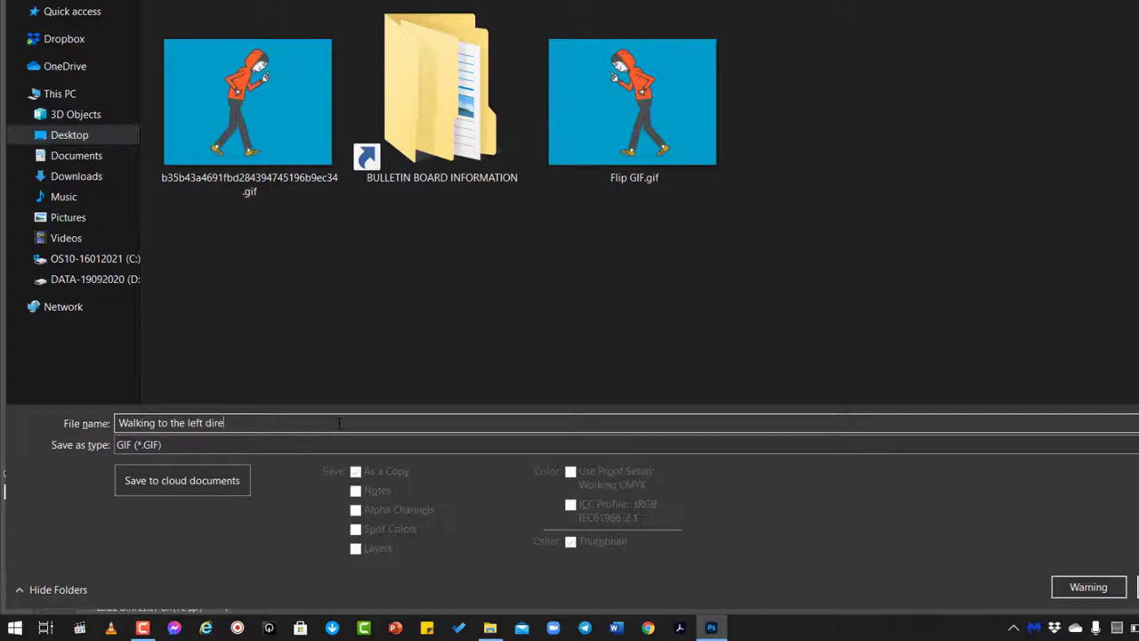
text(ction)
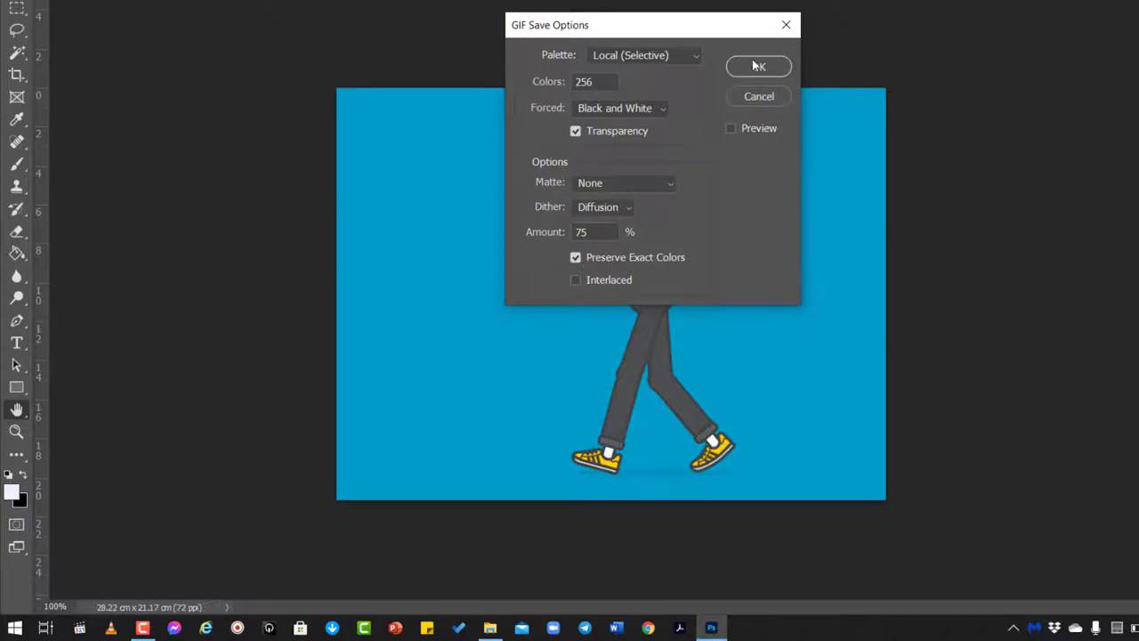
click(758, 65)
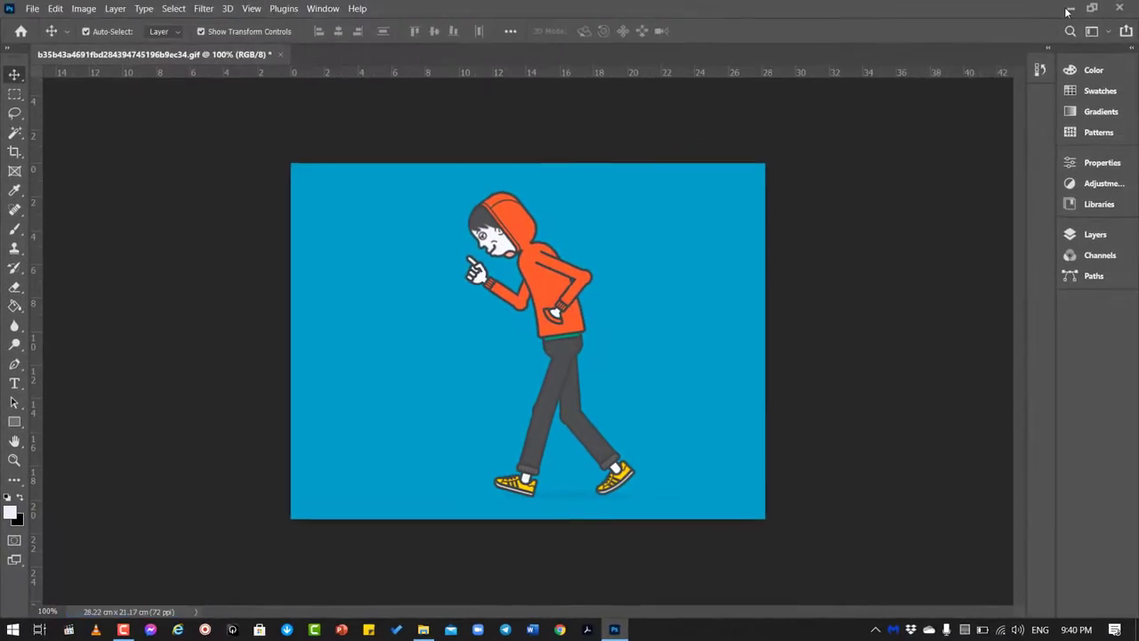
Preview the new walking-left GIF in Photos, close it and refresh the desktop icons
click(1064, 11)
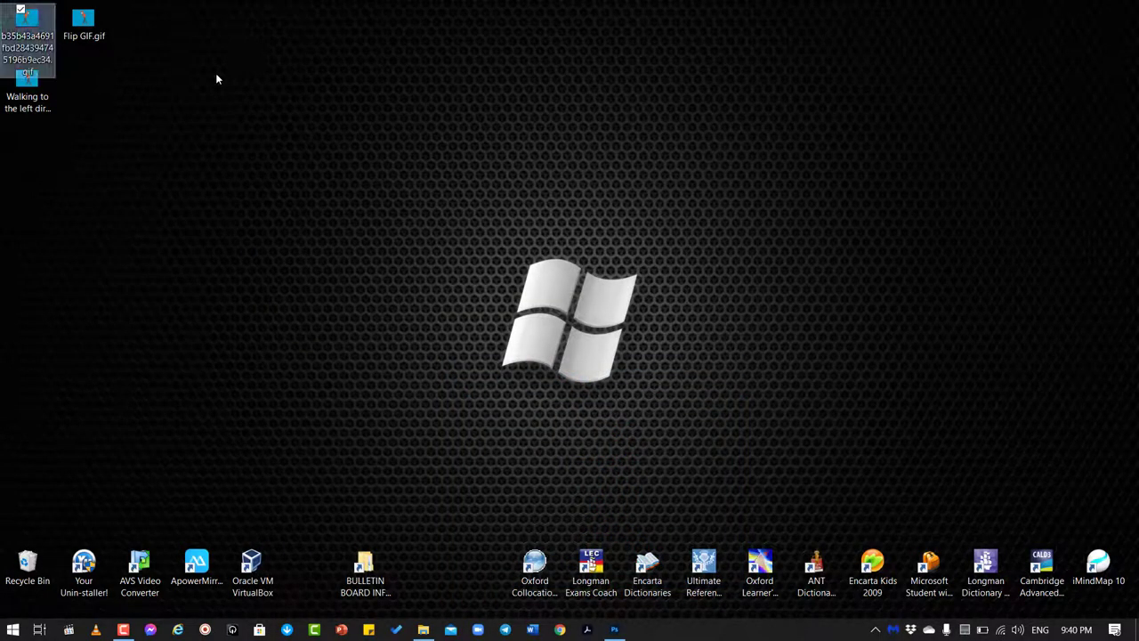
click(26, 80)
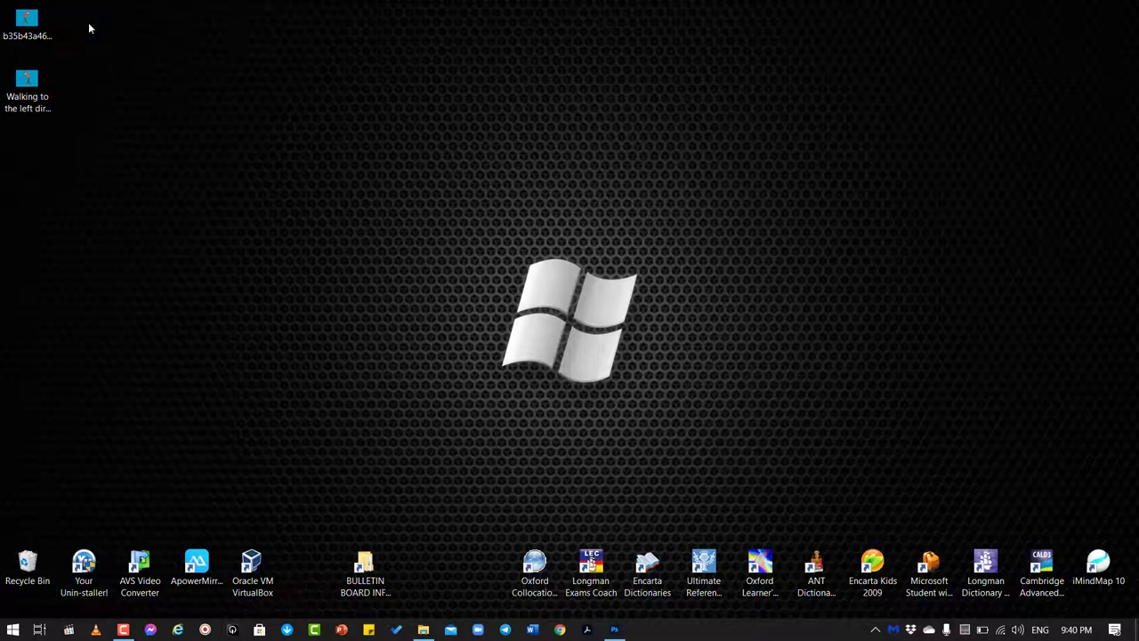
double_click(32, 75)
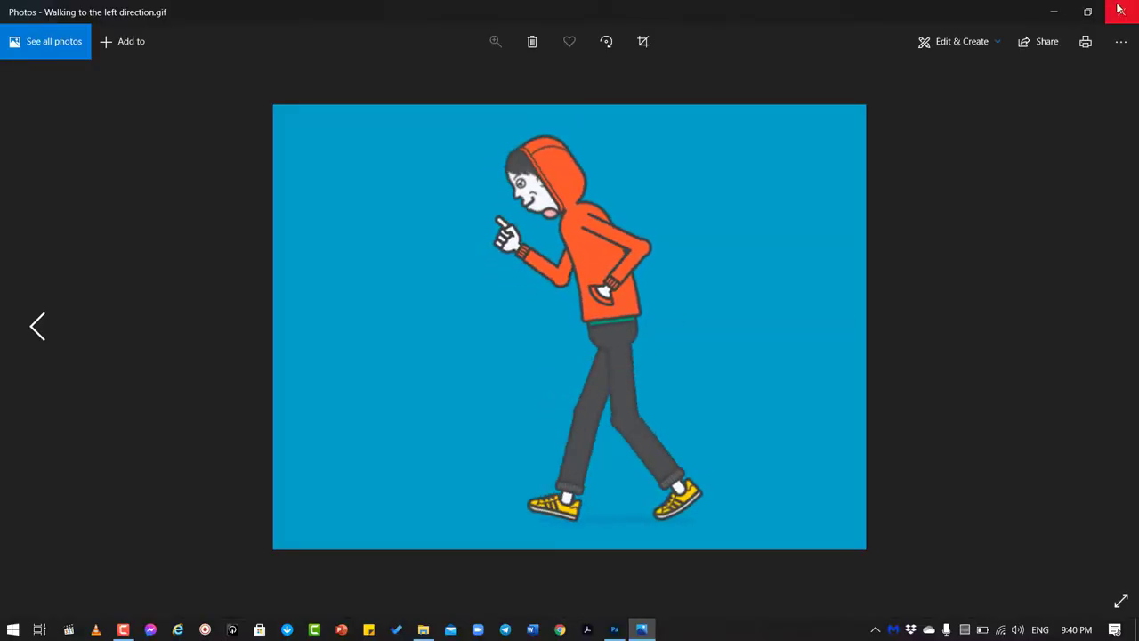
click(1121, 11)
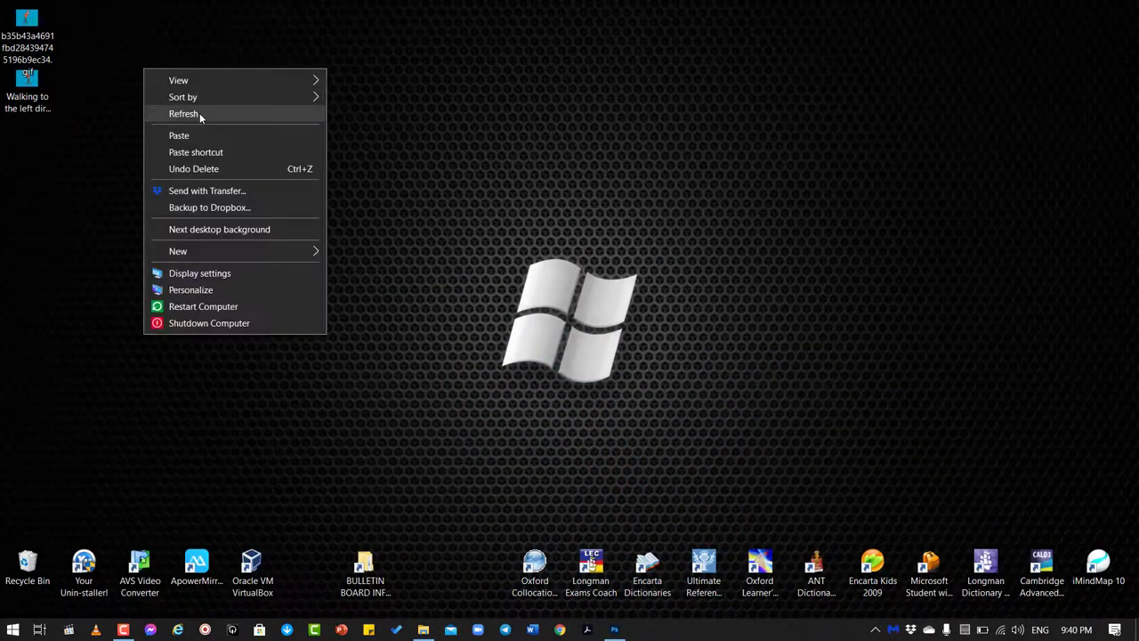
click(183, 113)
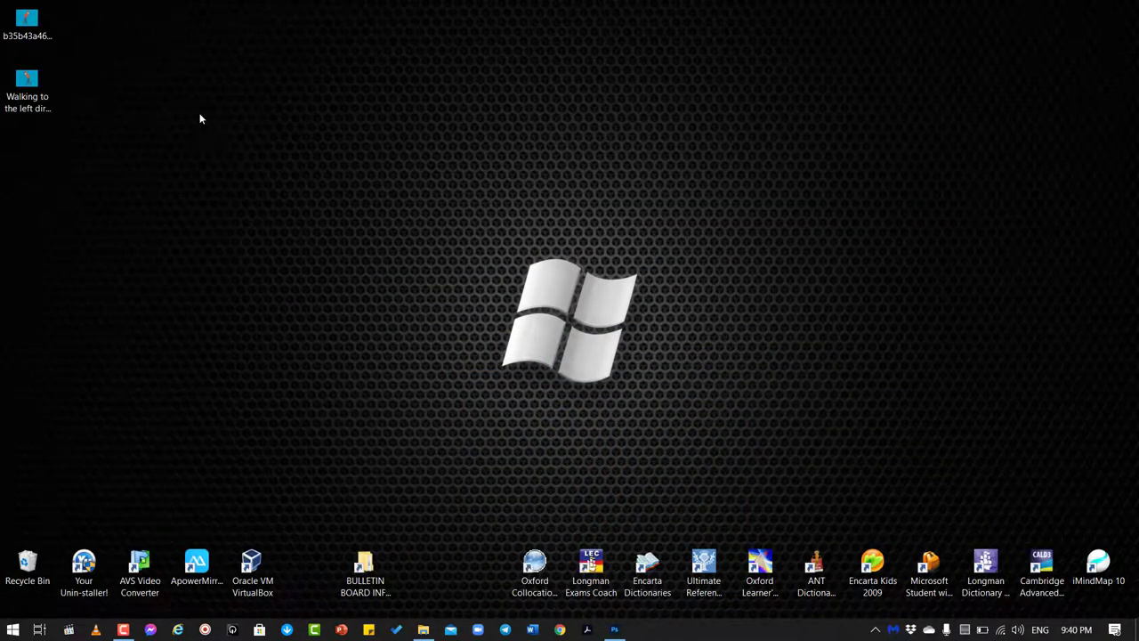
mouse_move(212, 129)
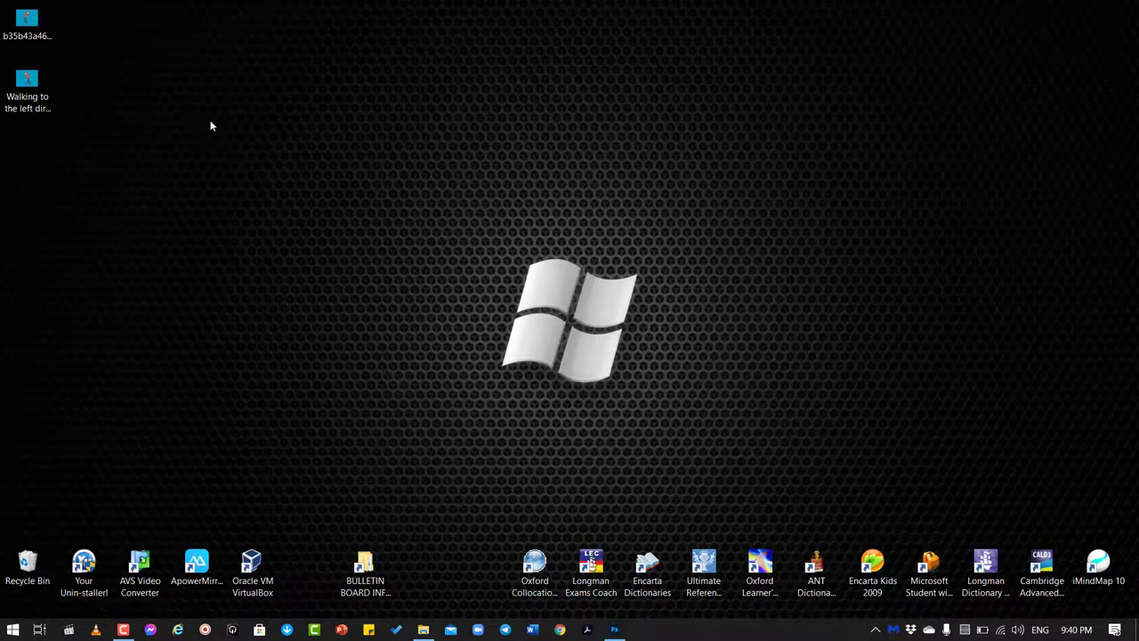